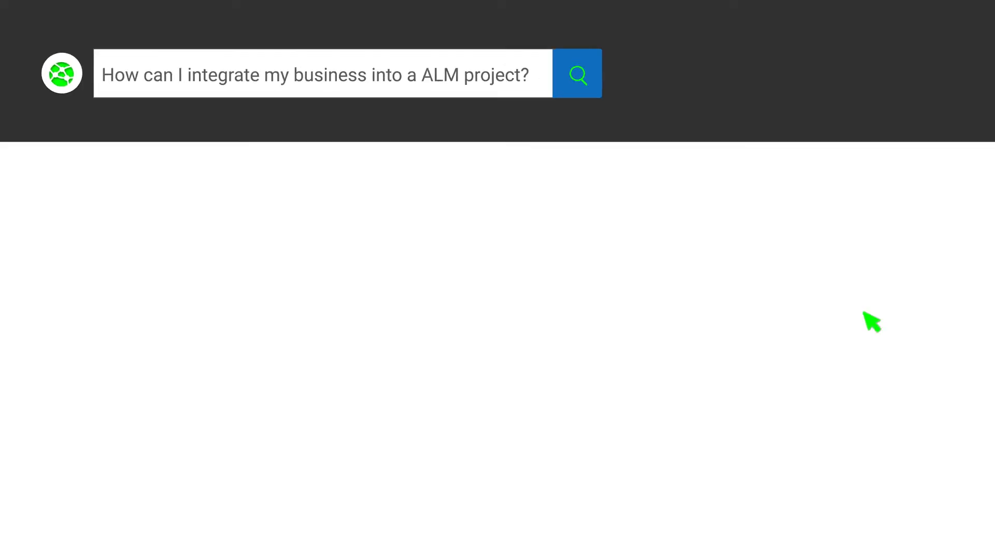
Step: Submit the ALM business-integration search to show Symbio's Atlassian Jira Connector results
click(579, 75)
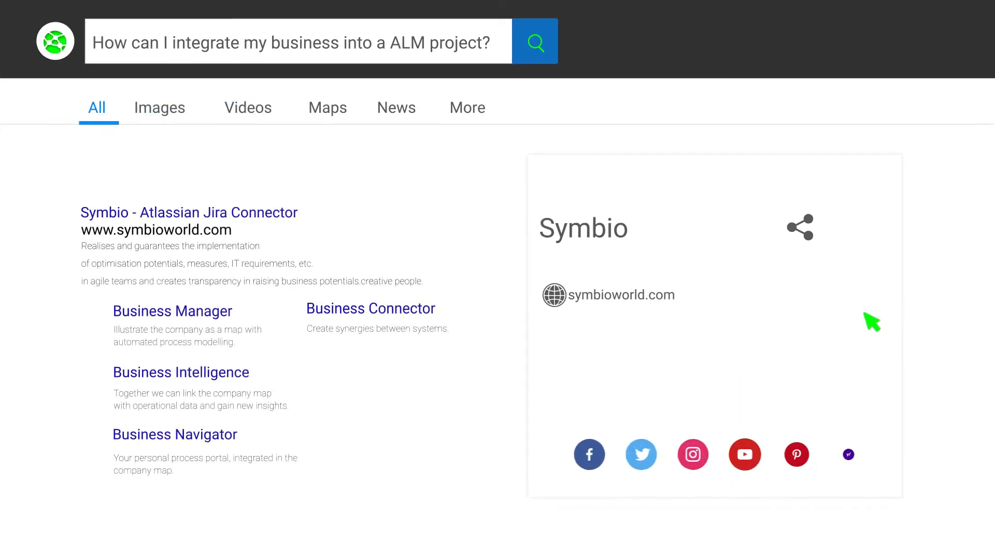